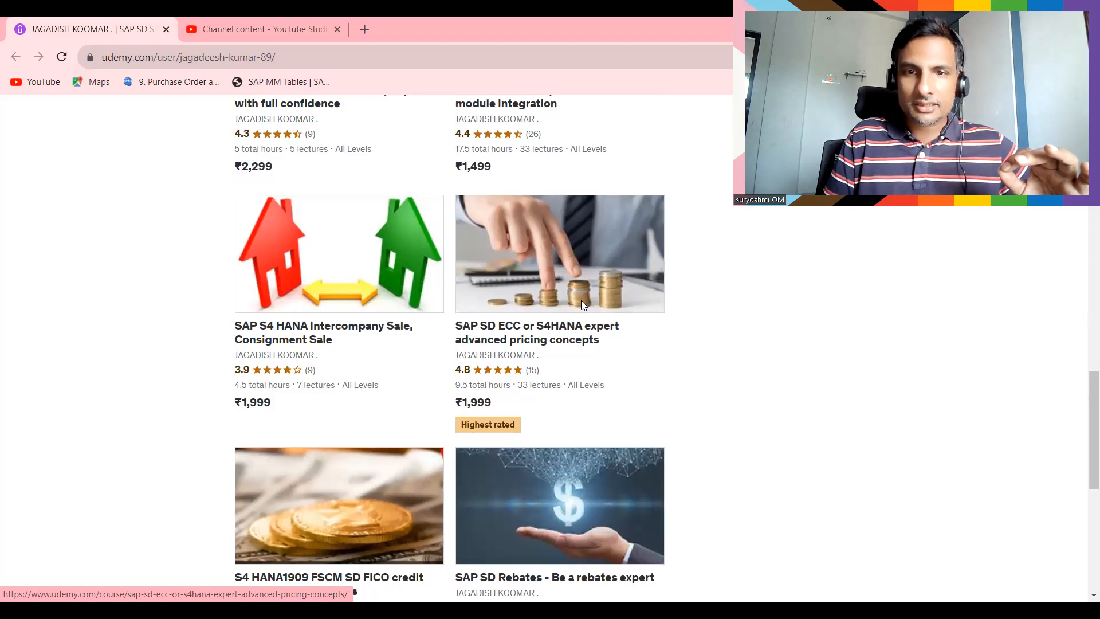
scroll("down", 3)
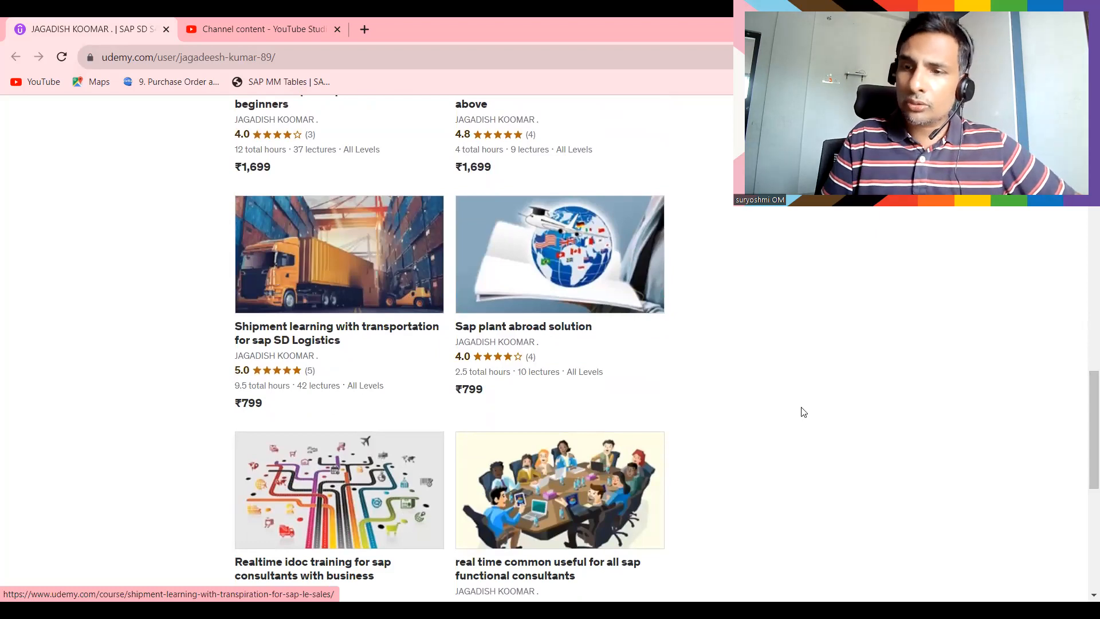